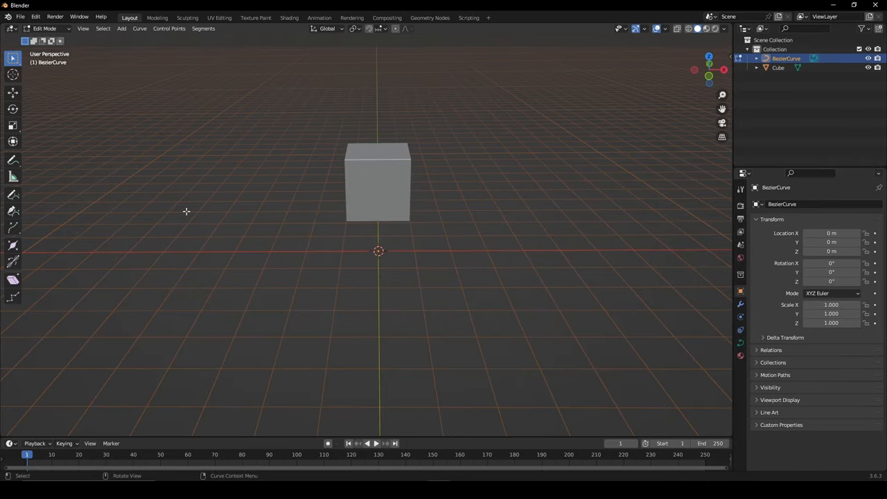
- Activate the freehand Draw tool for the empty Bezier curve in Edit Mode
left_click(13, 194)
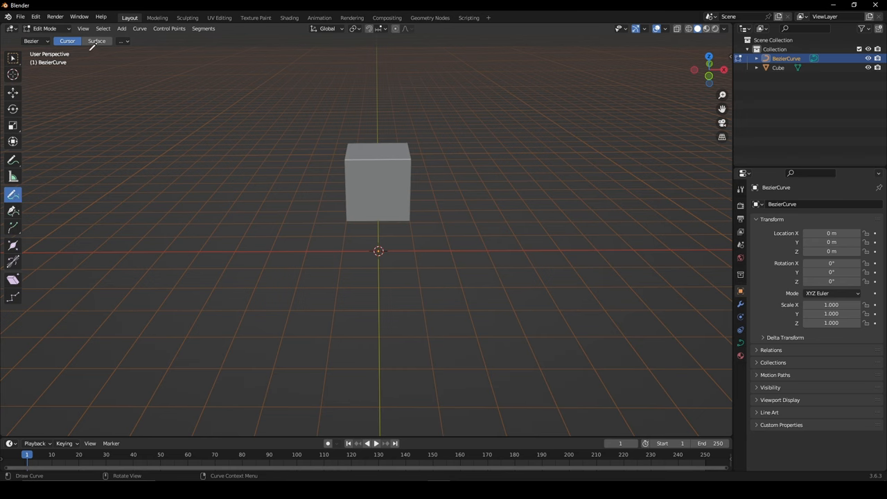
- Set Draw depth to Surface and give the curve a Profile bevel with 0.15 m depth
left_click(97, 41)
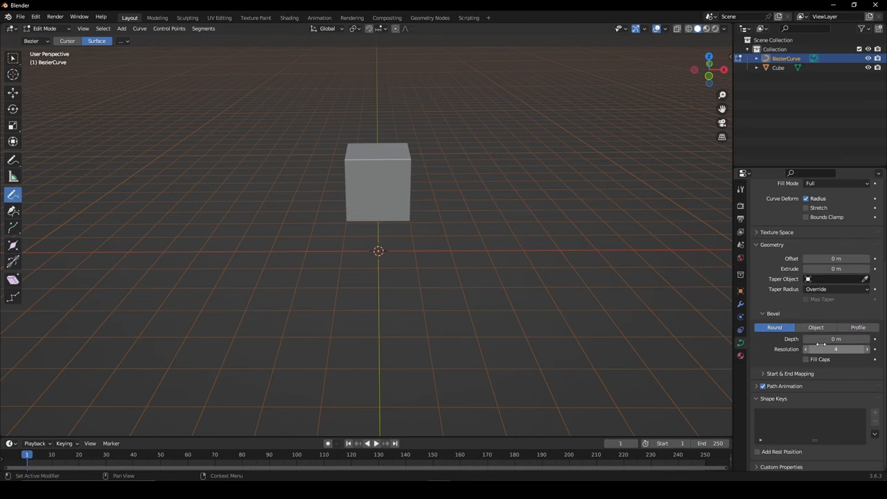
left_click(858, 327)
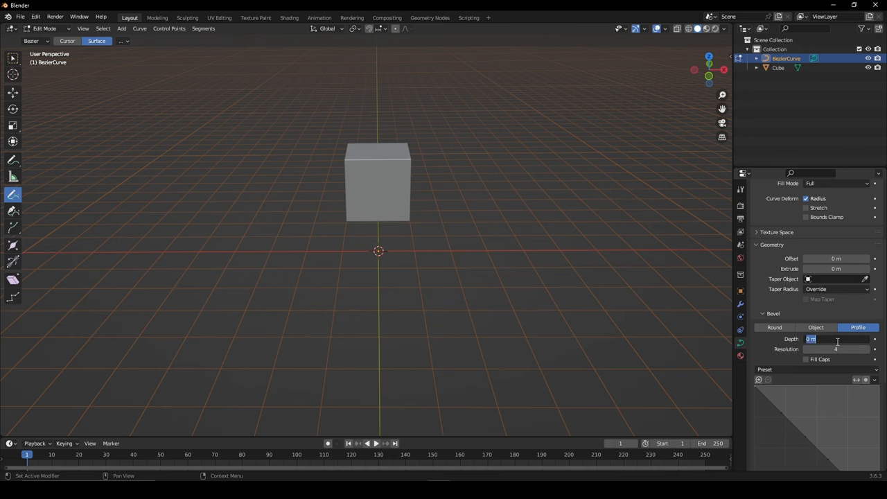
type("0.15")
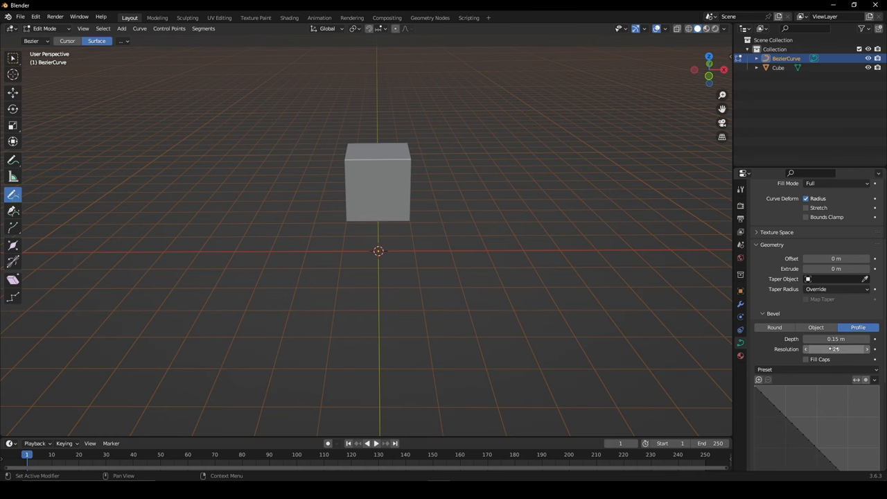